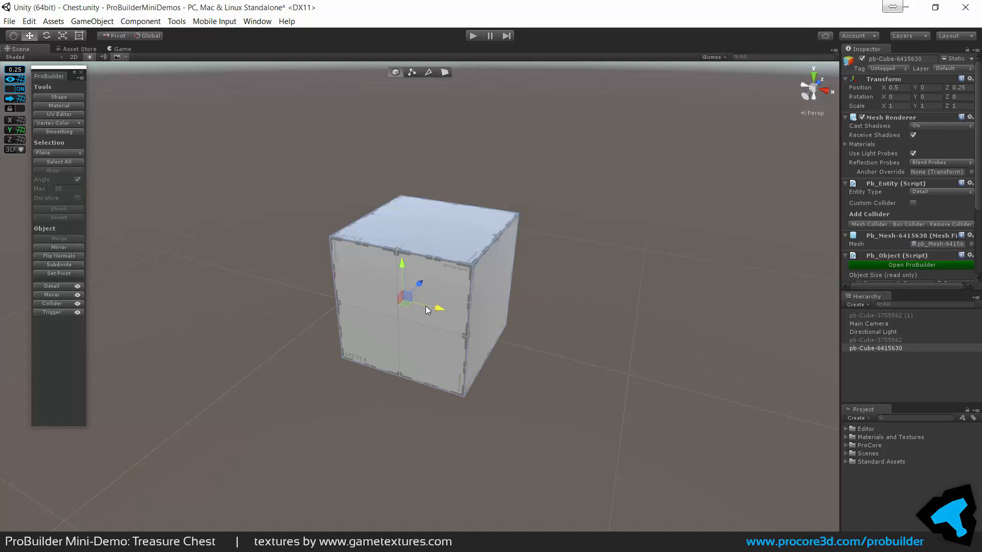
- Extrude the cube's end face so the box becomes twice the cube's length
{"action": "left_click", "coordinate": [428, 72]}
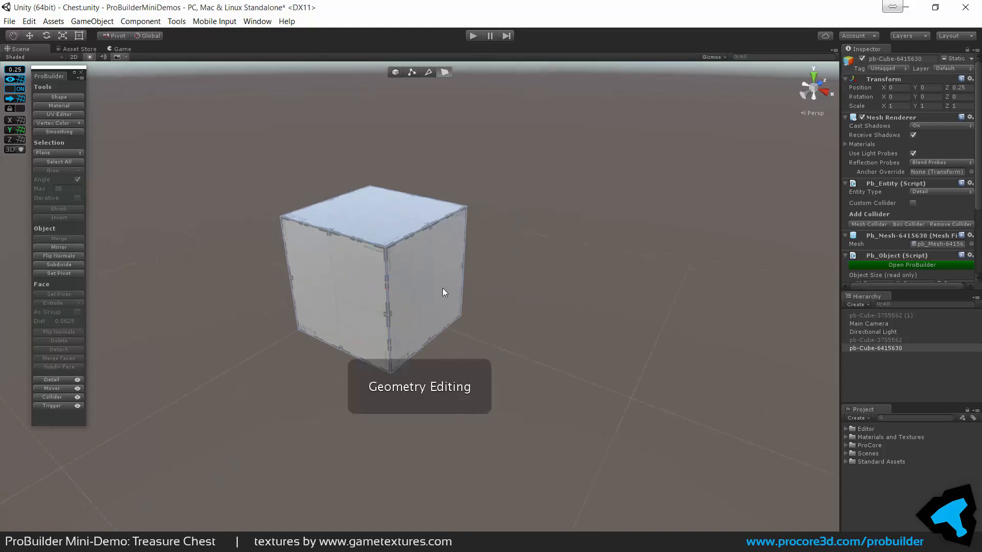
{"action": "left_click", "coordinate": [431, 282]}
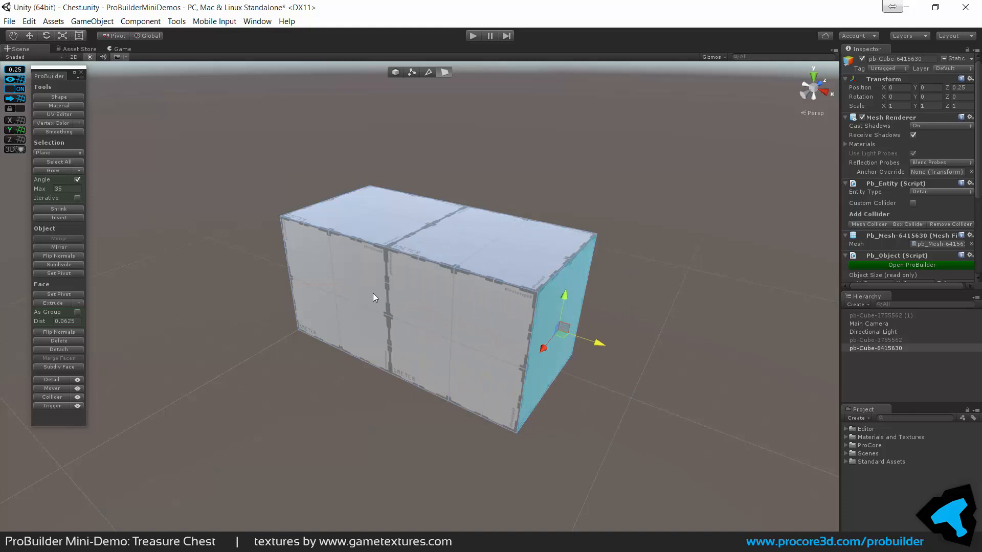
{"action": "left_click", "coordinate": [376, 295]}
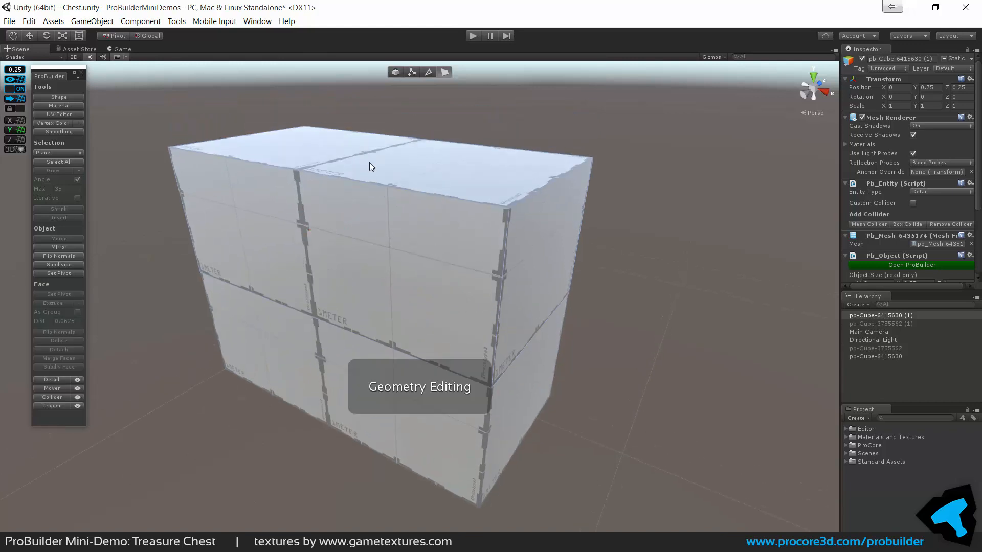
- Raise and narrow the lid box's top face to begin its rounded top
{"action": "left_click", "coordinate": [370, 166]}
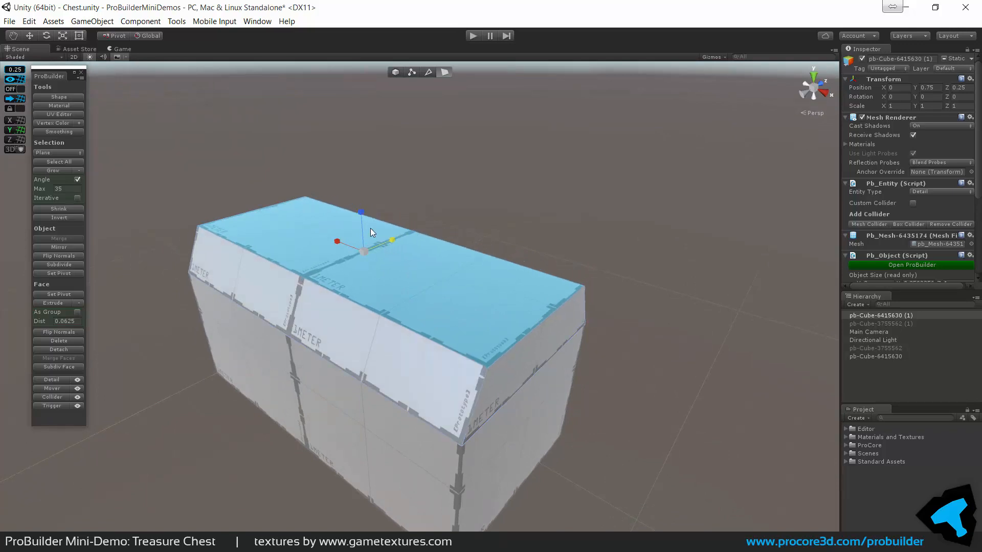
{"action": "left_click_drag", "start_coordinate": [361, 212], "coordinate": [362, 223]}
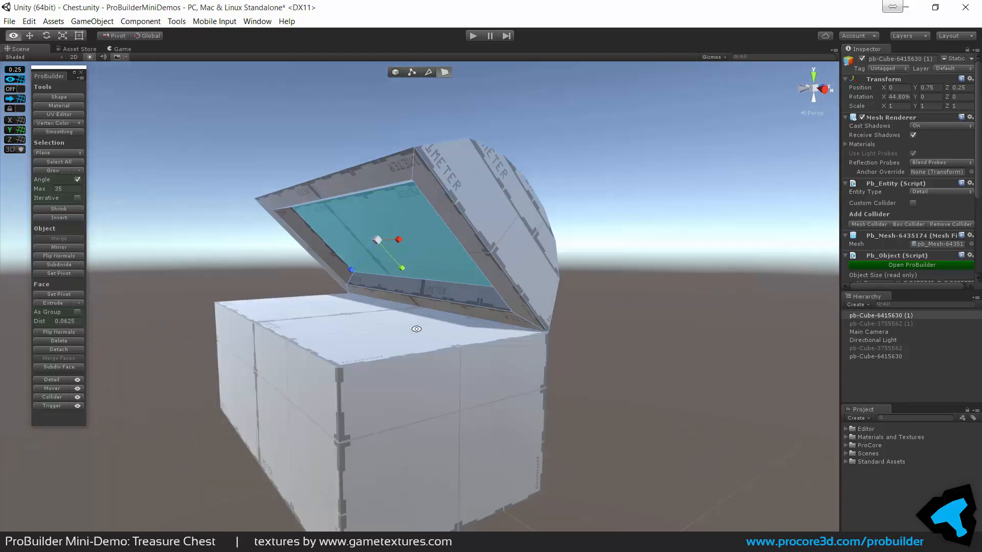
- Sink the tilted lid's underside face into a recessed panel
{"action": "left_click_drag", "start_coordinate": [416, 329], "coordinate": [375, 269]}
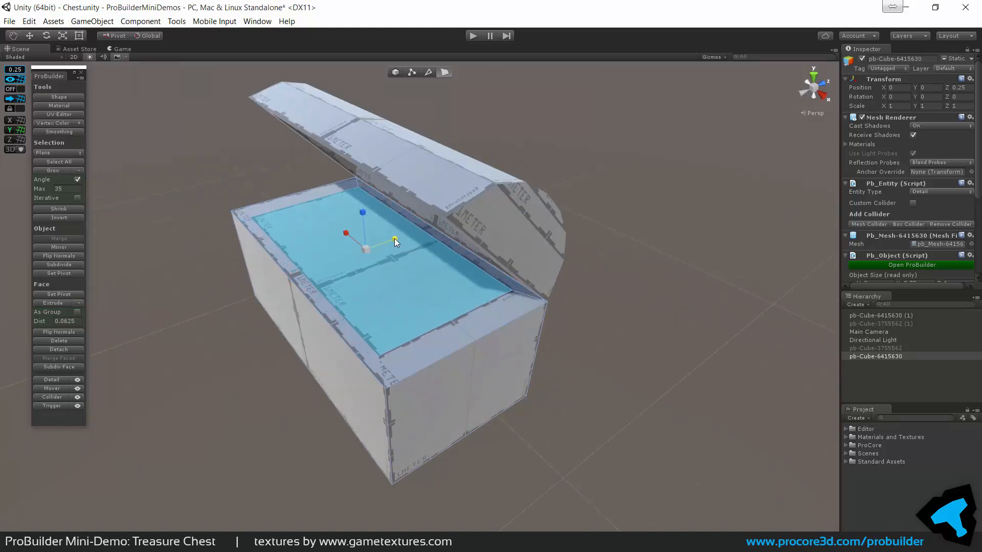
- Push the base's inset top face down to hollow out the chest interior
{"action": "left_click_drag", "start_coordinate": [395, 251], "coordinate": [319, 269]}
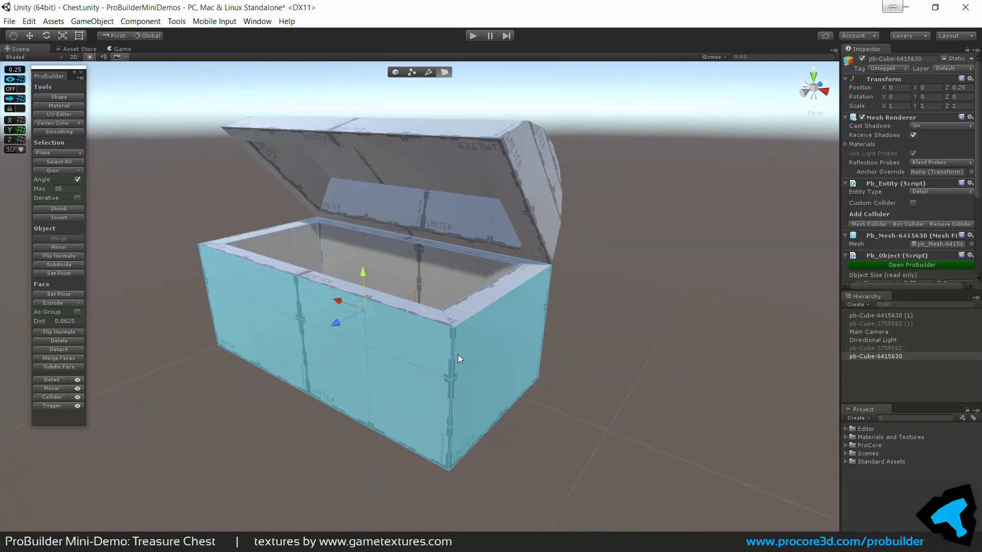
- Inset the base's outer side faces and push both end panels and the front panel inward
{"action": "left_click_drag", "start_coordinate": [461, 359], "coordinate": [363, 366]}
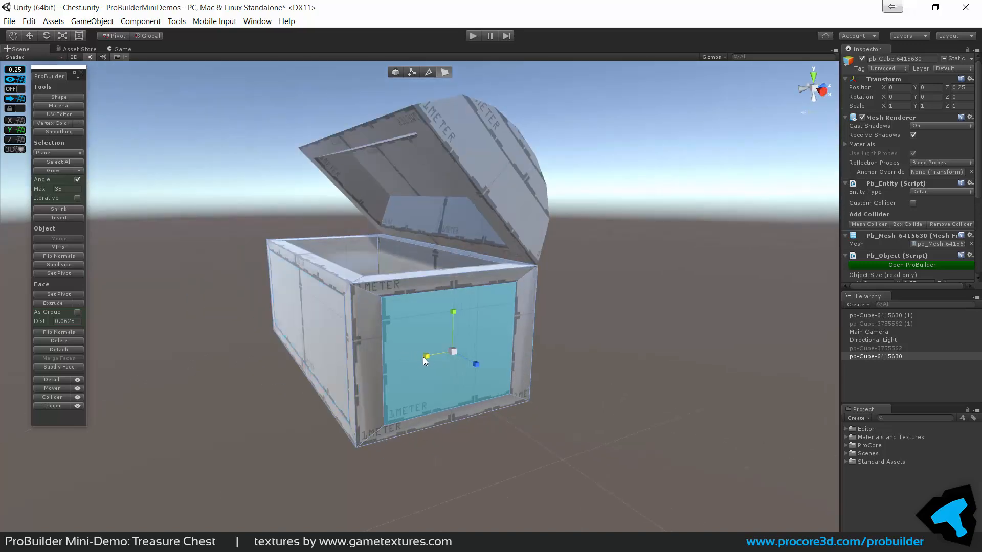
{"action": "left_click_drag", "start_coordinate": [425, 358], "coordinate": [342, 317]}
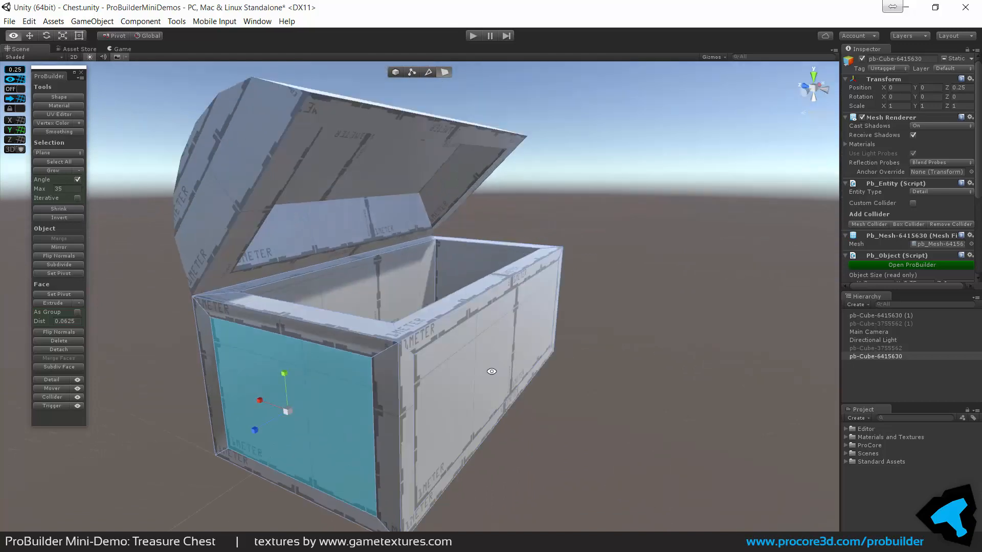
{"action": "left_click_drag", "start_coordinate": [492, 371], "coordinate": [351, 364]}
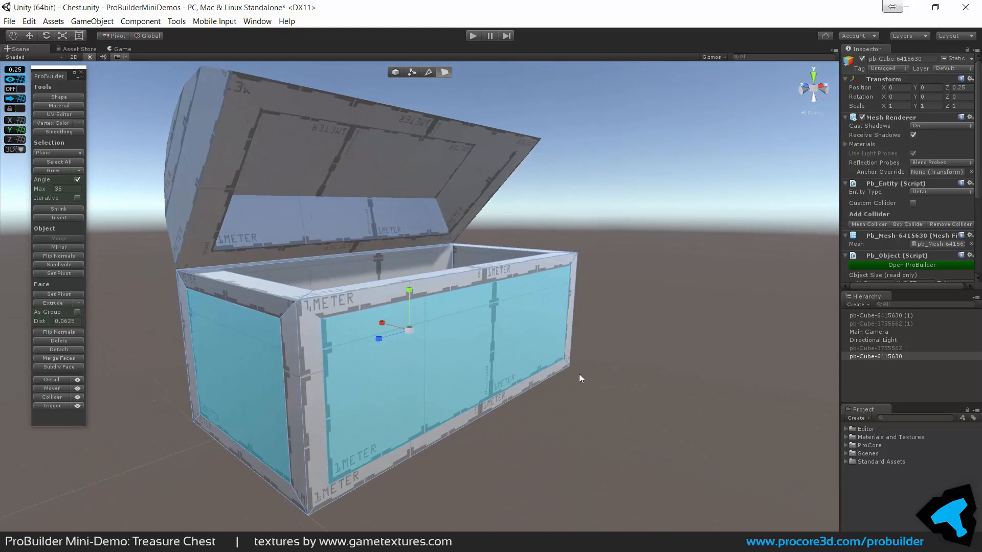
{"action": "mouse_move", "coordinate": [556, 385]}
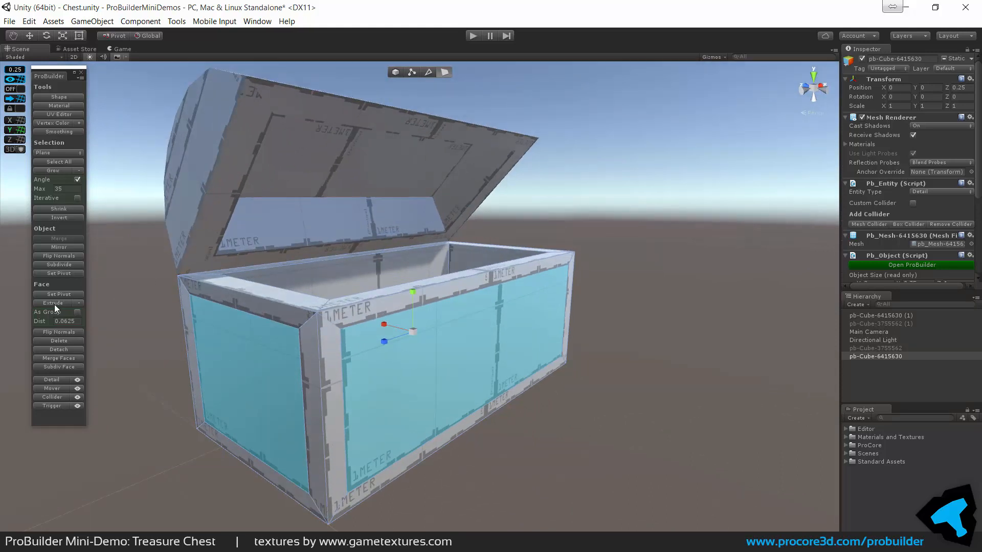
{"action": "left_click", "coordinate": [52, 303]}
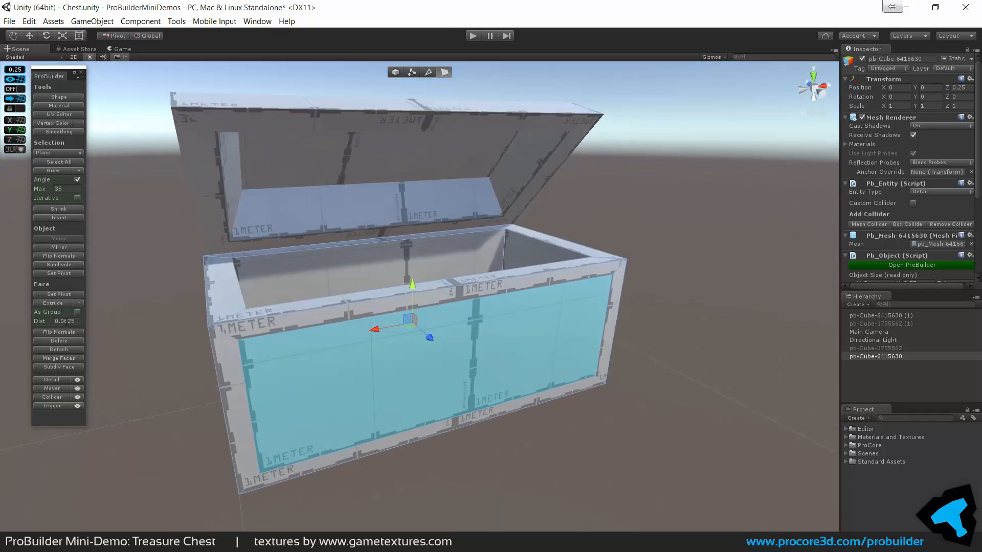
- Recess the long front panel a little further with a small Extrude distance
{"action": "left_click", "coordinate": [64, 320]}
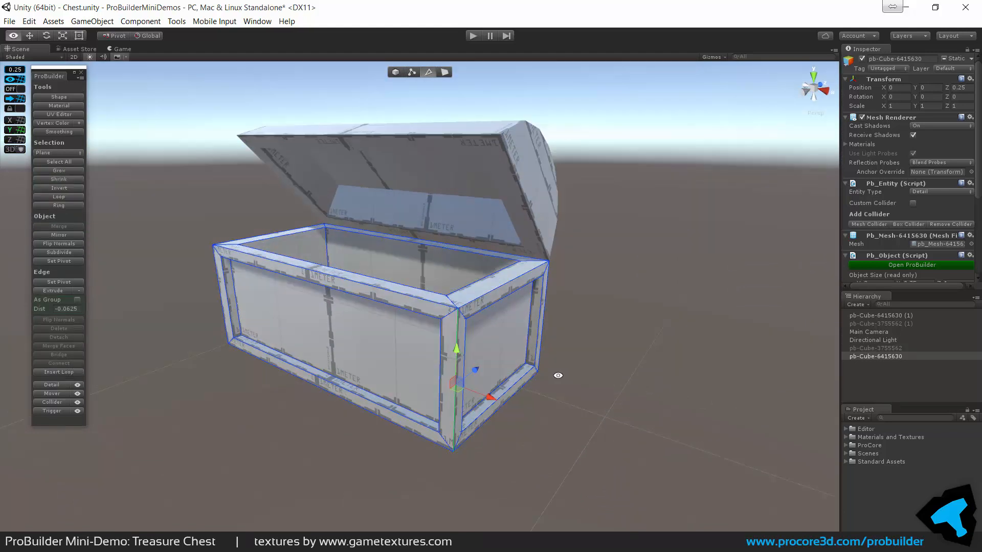
- Insert an edge loop from a corner edge and move it around the base's middle
{"action": "left_click", "coordinate": [57, 371]}
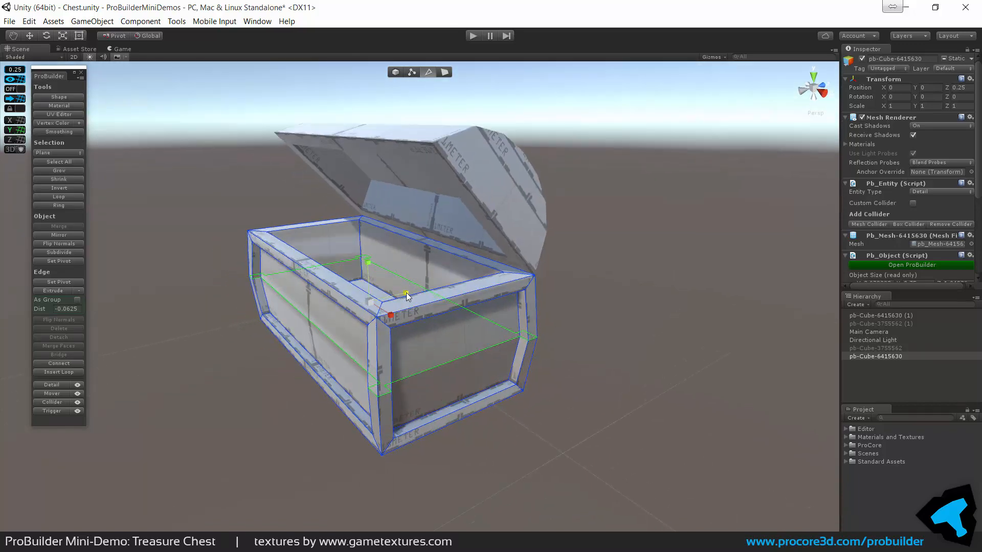
{"action": "left_click_drag", "start_coordinate": [407, 295], "coordinate": [412, 319]}
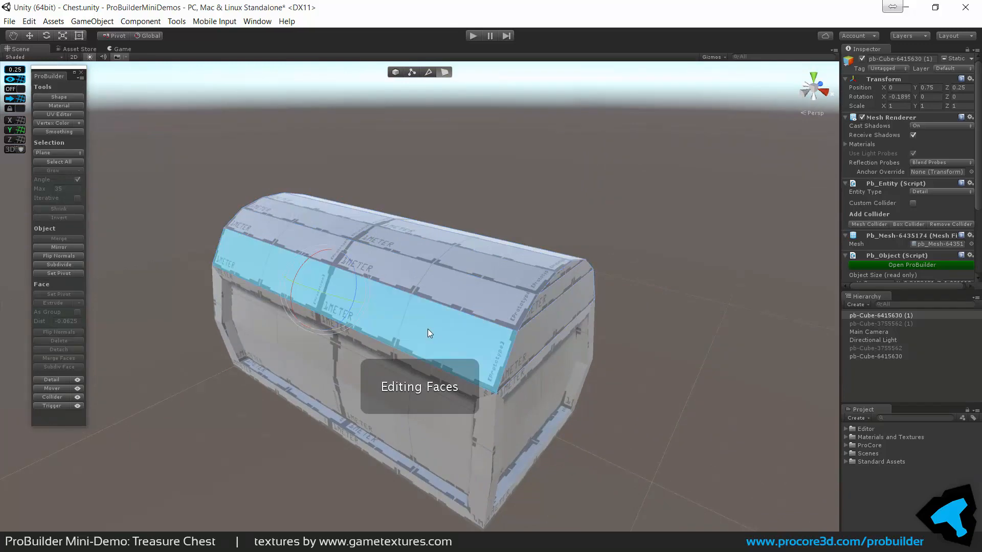
- Select the rows of faces across the lid's curved top and bring up the Vertex Colors palette
{"action": "left_click", "coordinate": [52, 171]}
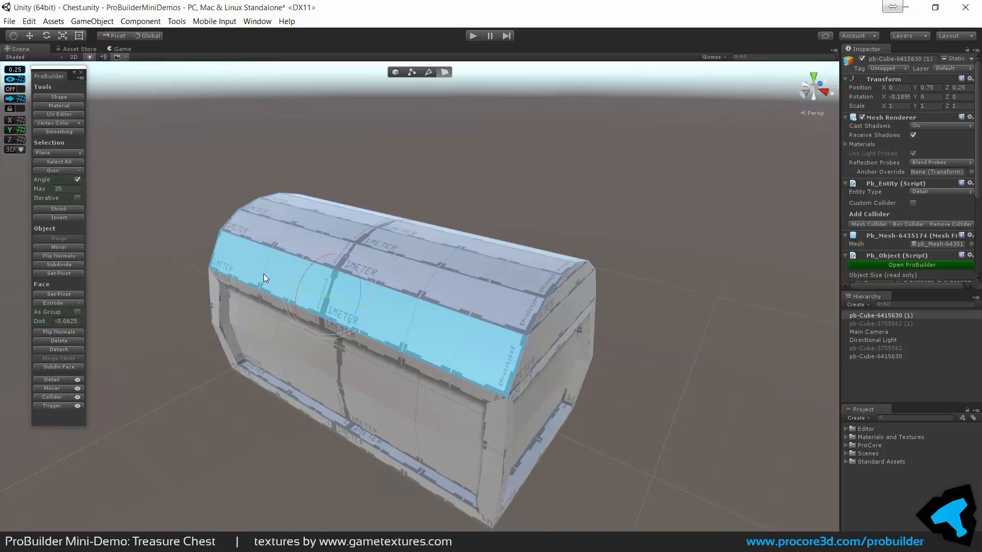
{"action": "left_click", "coordinate": [52, 171]}
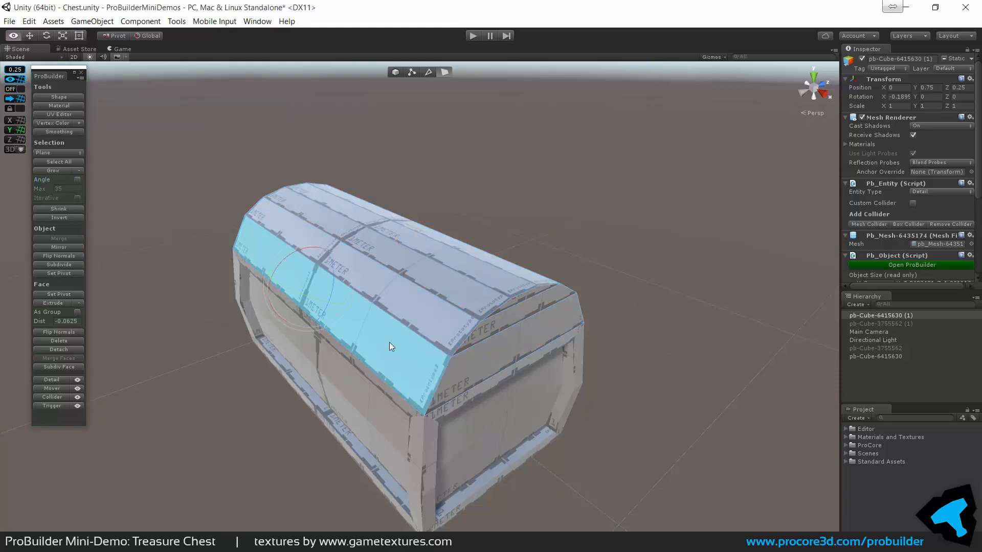
{"action": "left_click", "coordinate": [52, 171]}
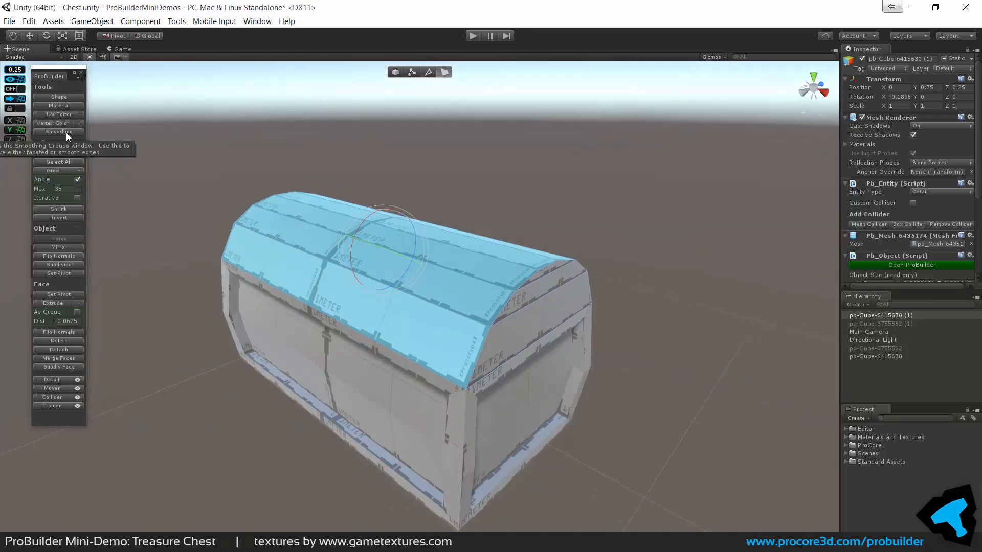
{"action": "left_click", "coordinate": [58, 132]}
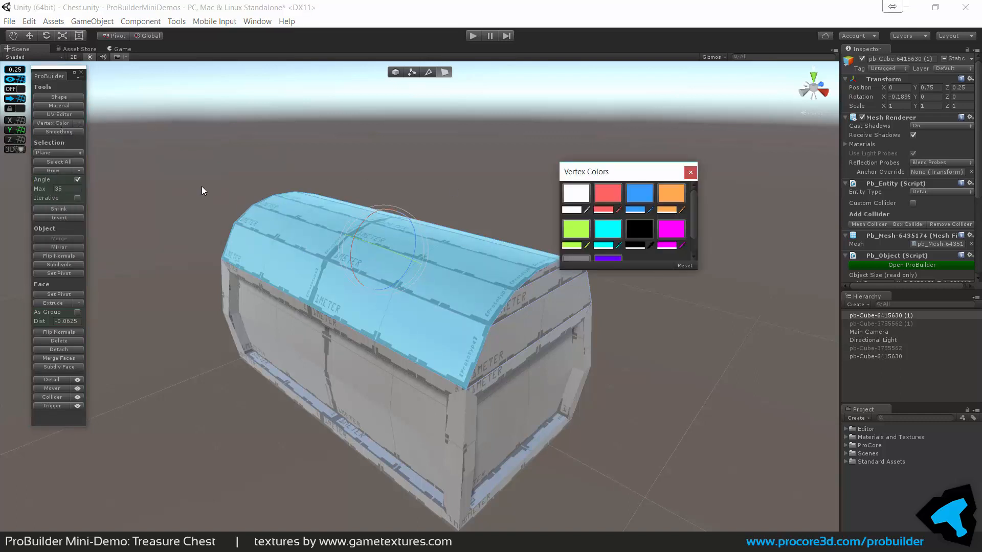
- Close the Vertex Colors window to show the closed chest whole
{"action": "left_click", "coordinate": [58, 114]}
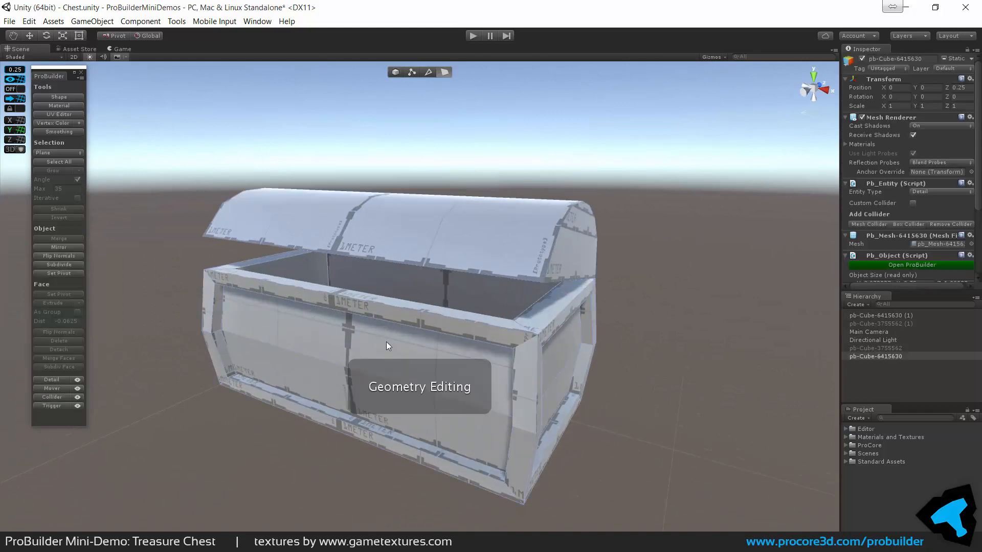
- Select the base's front face band above the inserted edge loop
{"action": "left_click", "coordinate": [332, 351]}
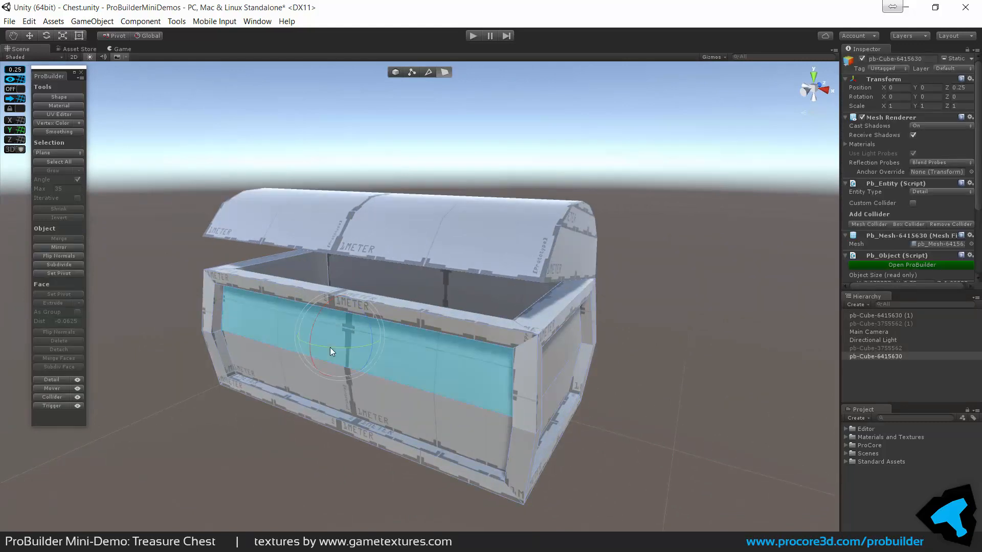